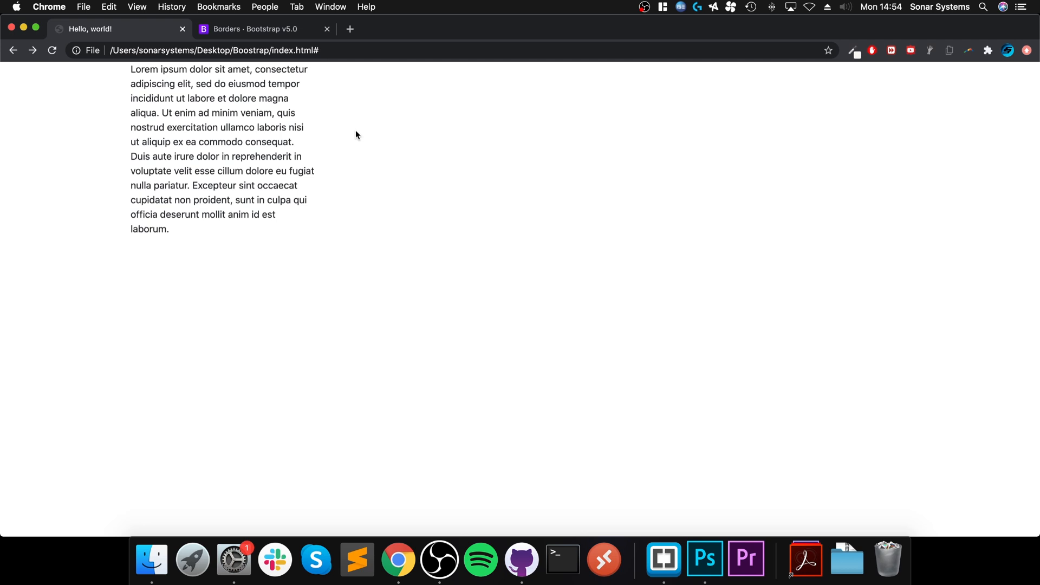
# - Browse the Bootstrap v5.0 Borders page through the additive, subtractive and border color examples
pyautogui.click(253, 28)
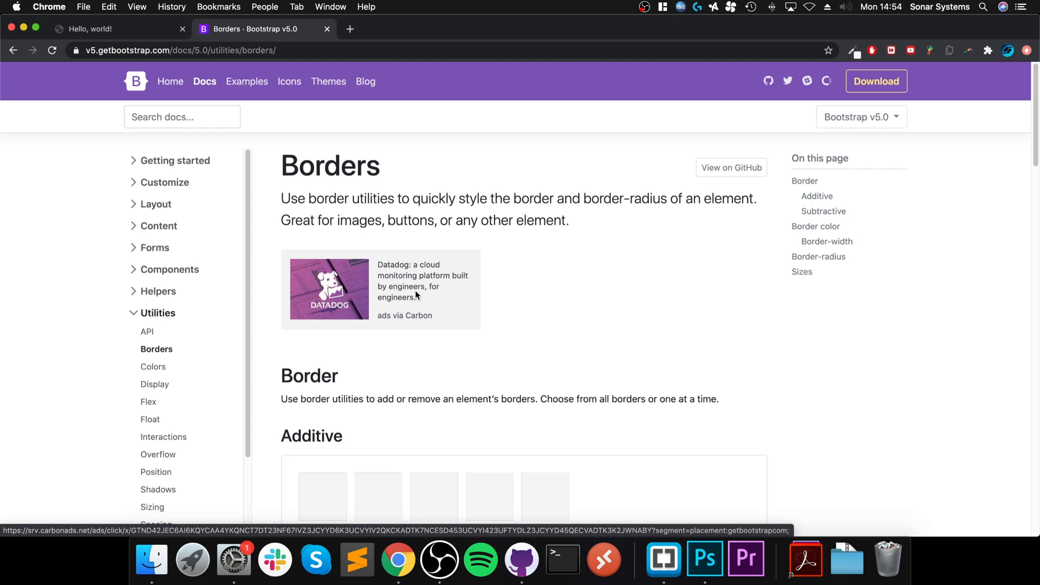
pyautogui.scroll(-3)
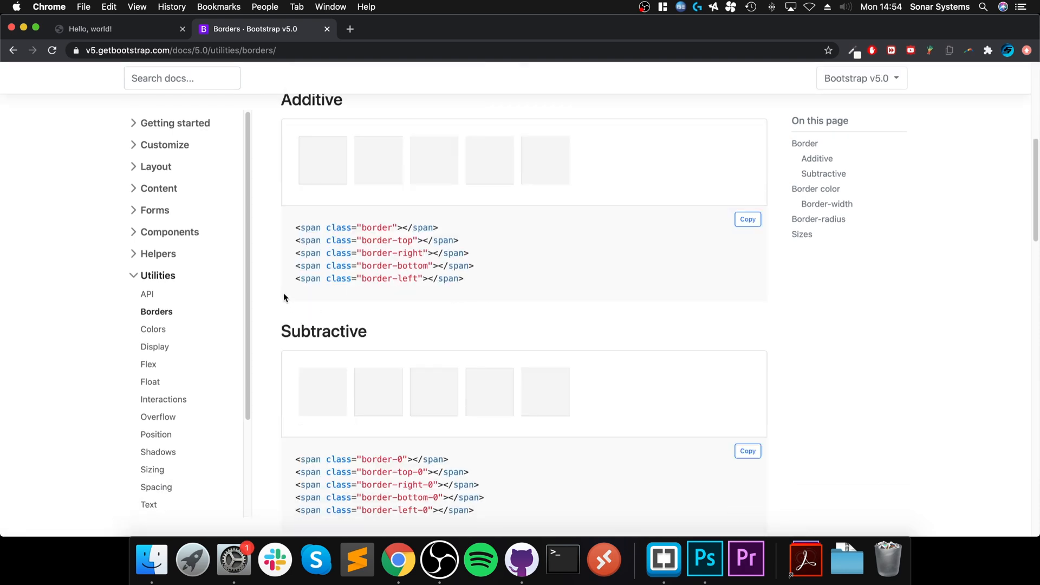
pyautogui.scroll(-3)
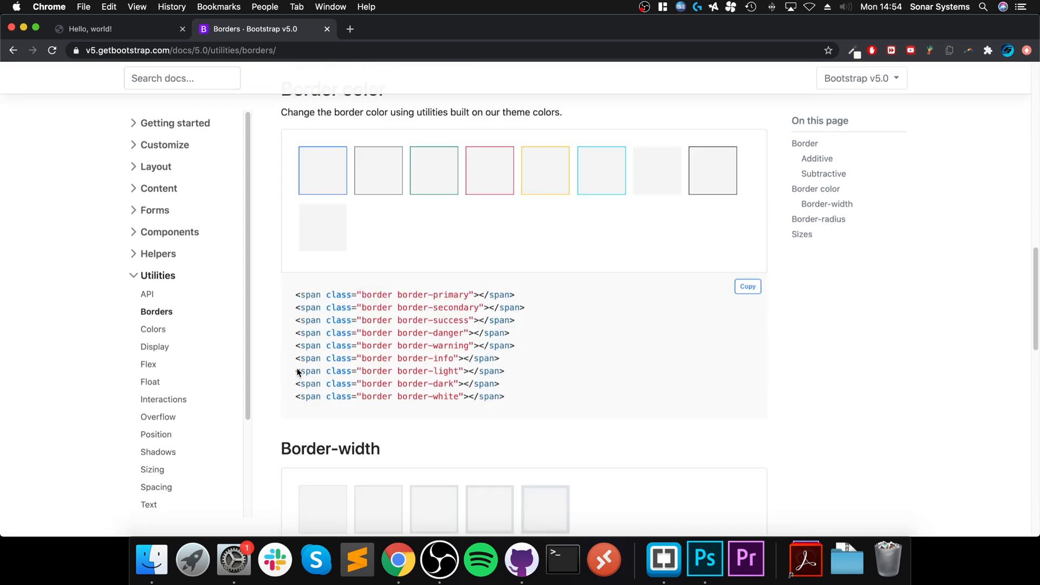
pyautogui.scroll(-3)
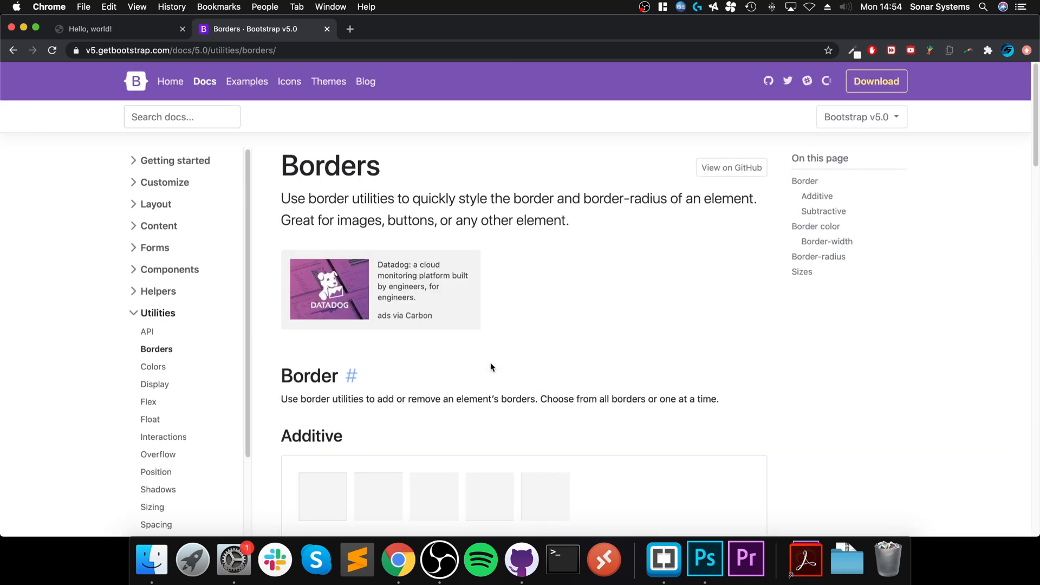
# - Add 'border-right border-danger' to the col-3 div's class attribute in index.html
pyautogui.click(119, 28)
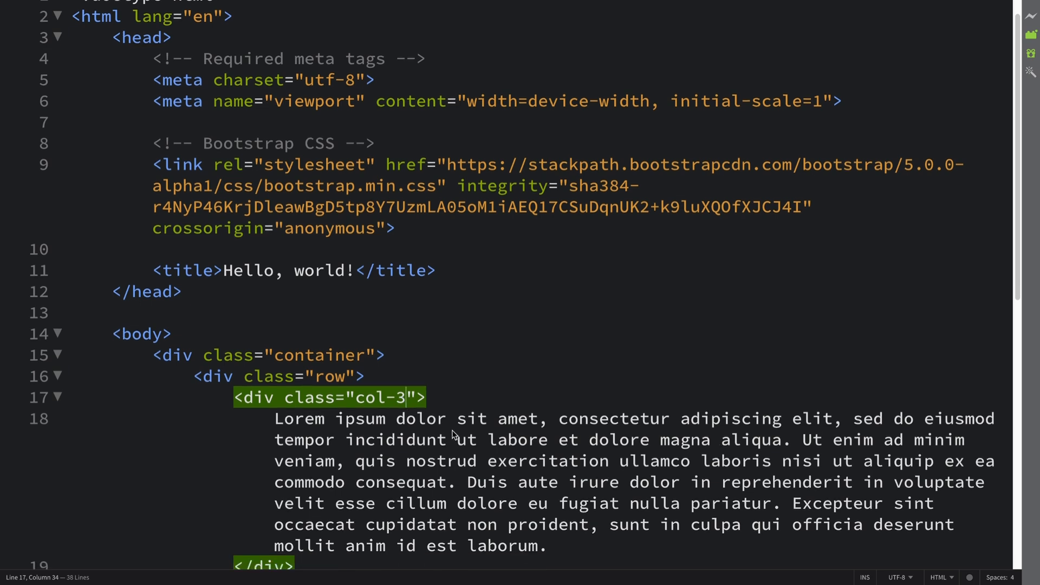
pyautogui.write('border')
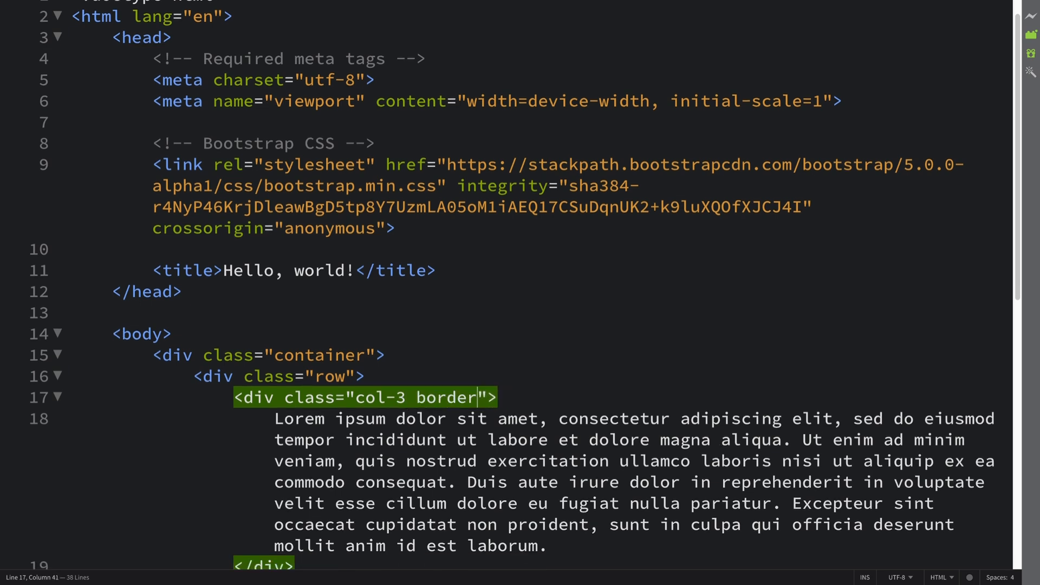
pyautogui.write('-right')
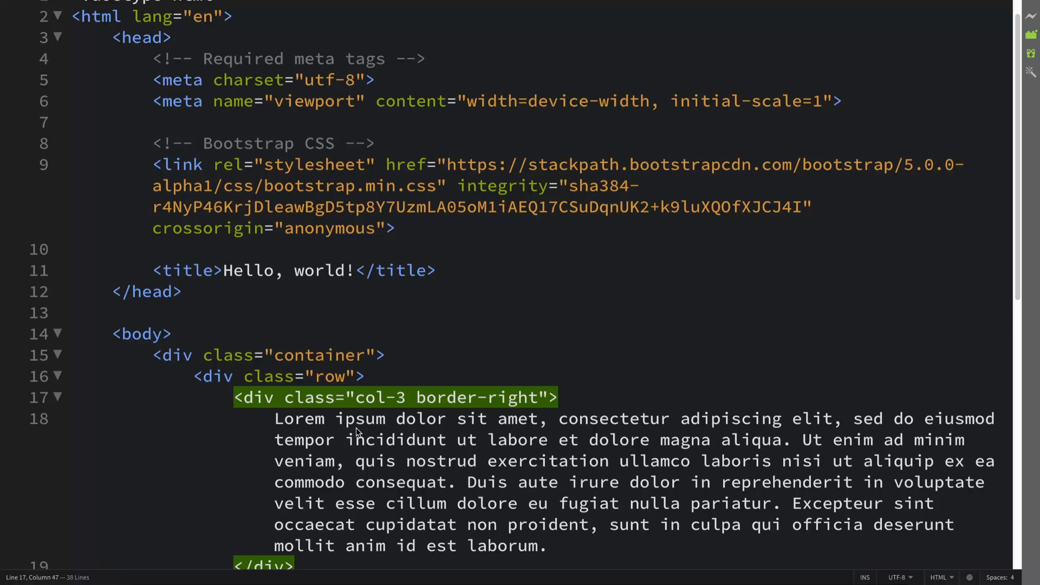
pyautogui.write('border-')
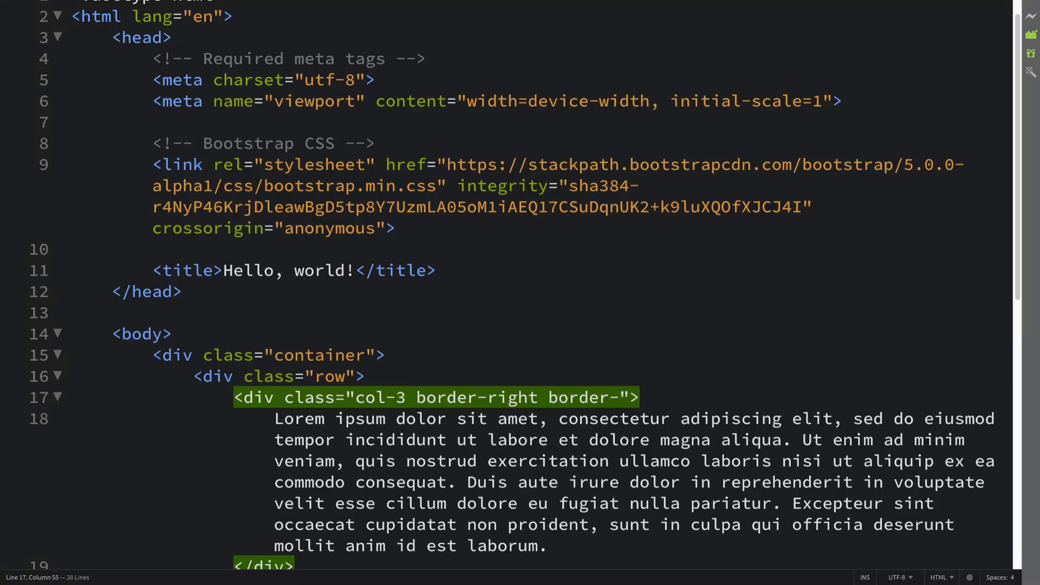
pyautogui.write('danger')
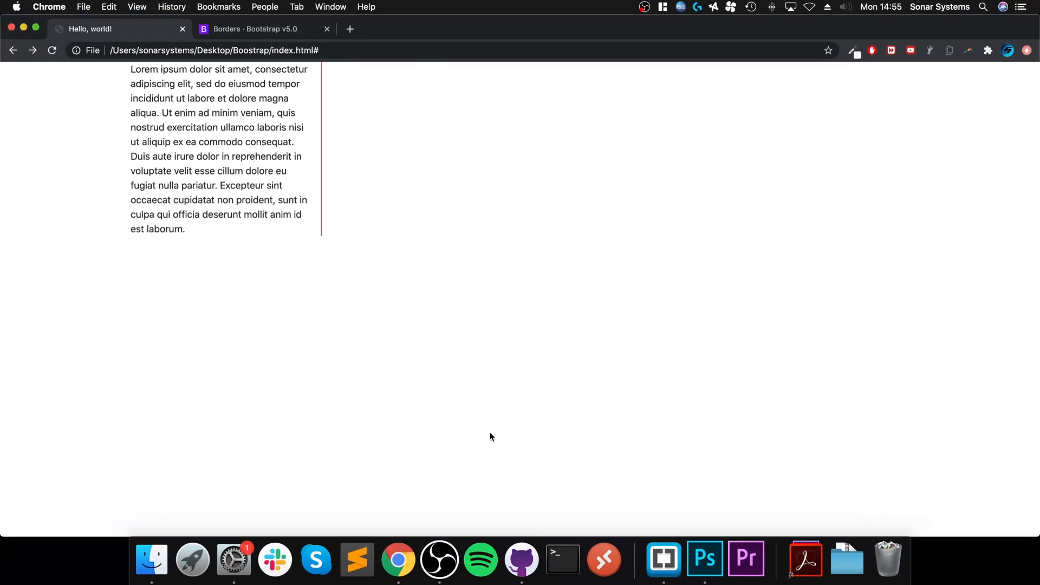
# - Return to the Borders docs and browse the border color, border-radius and sizes examples
pyautogui.click(254, 28)
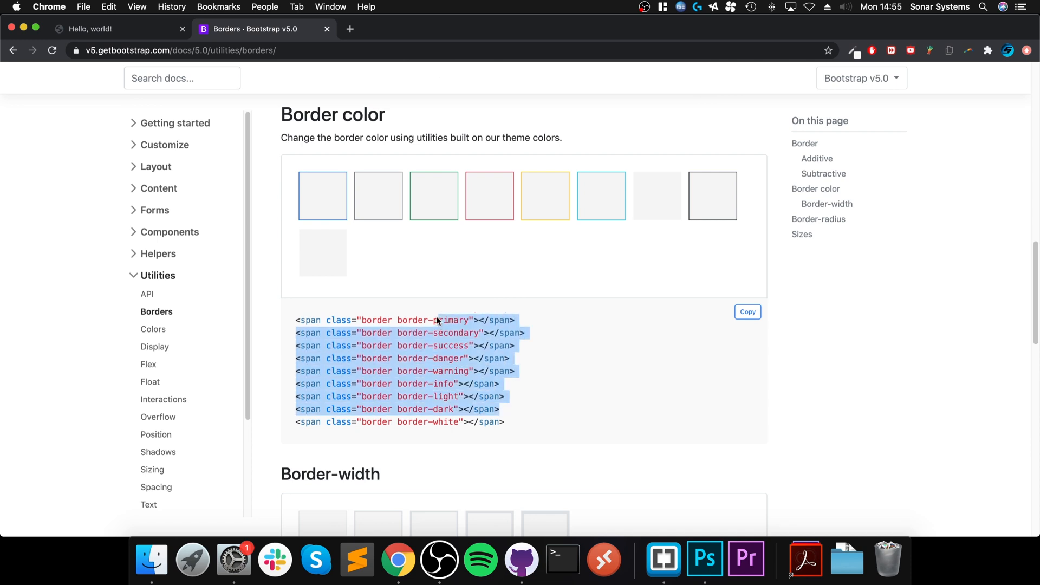
pyautogui.click(441, 320)
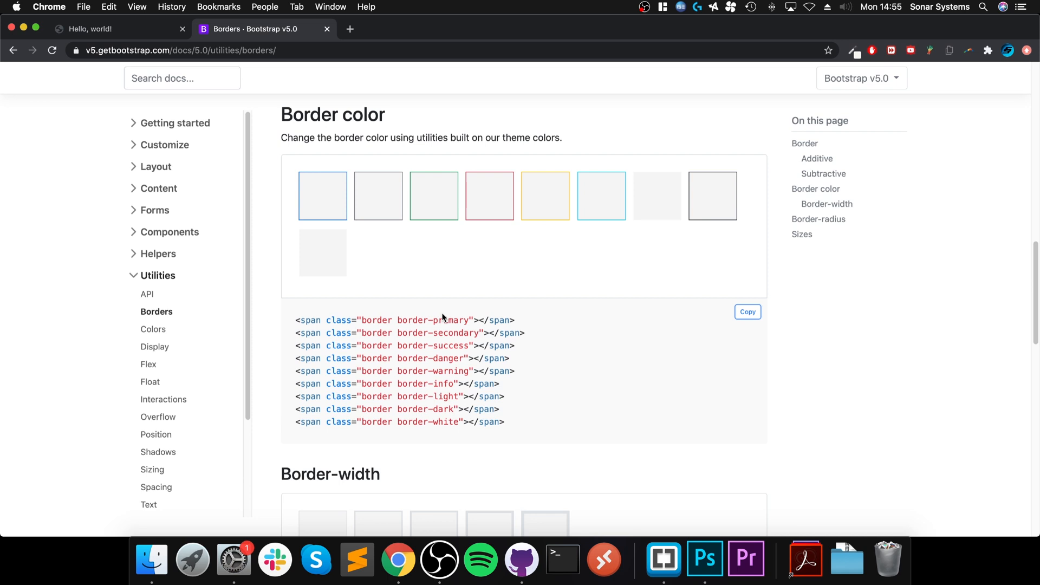
pyautogui.scroll(-3)
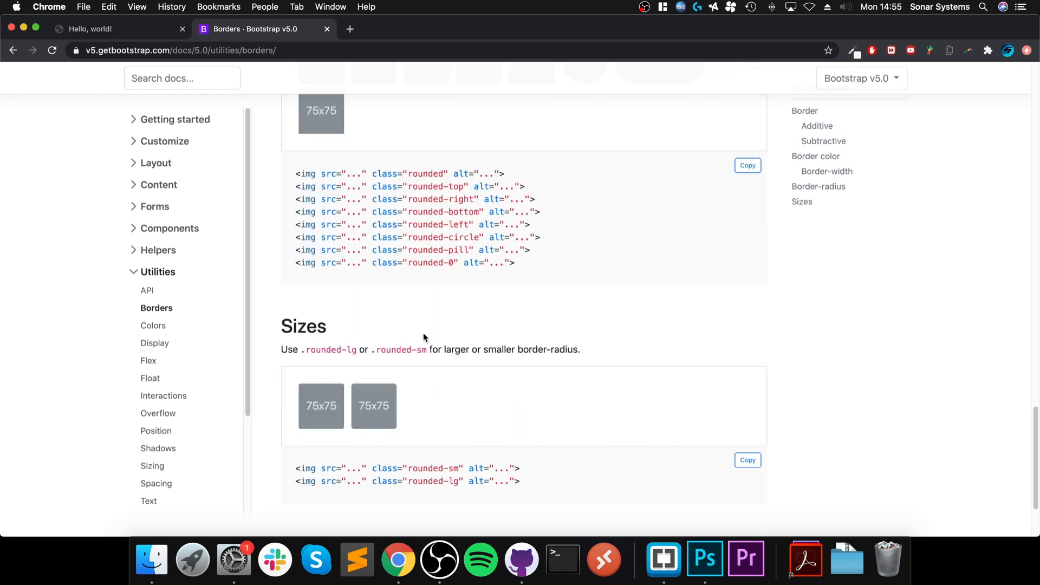
# - Recheck the all-sides 'border' additive class, then view the lorem ipsum column outlined in red
pyautogui.scroll(-3)
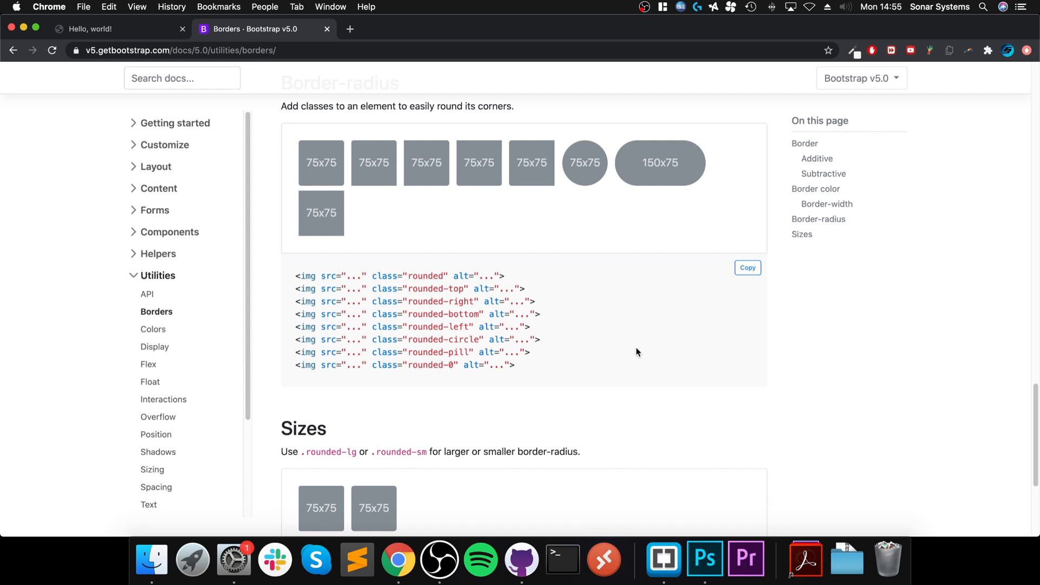
pyautogui.moveTo(636, 344)
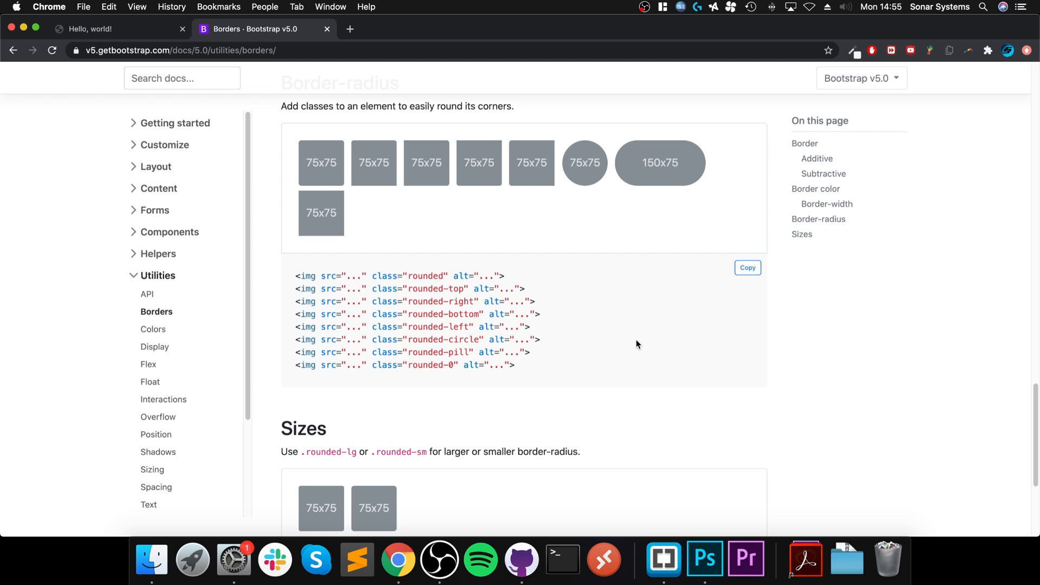
pyautogui.scroll(3)
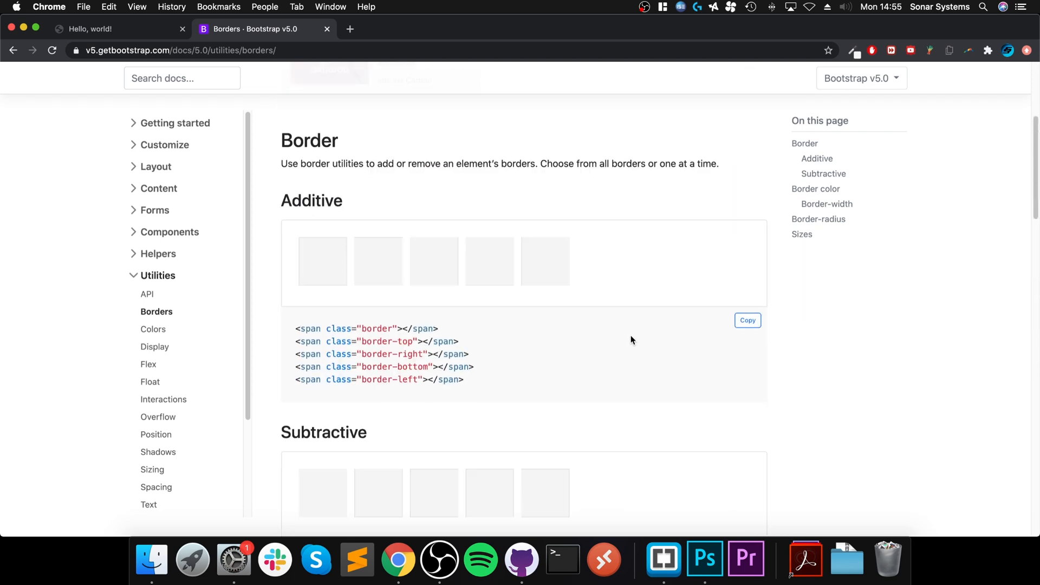
pyautogui.scroll(-3)
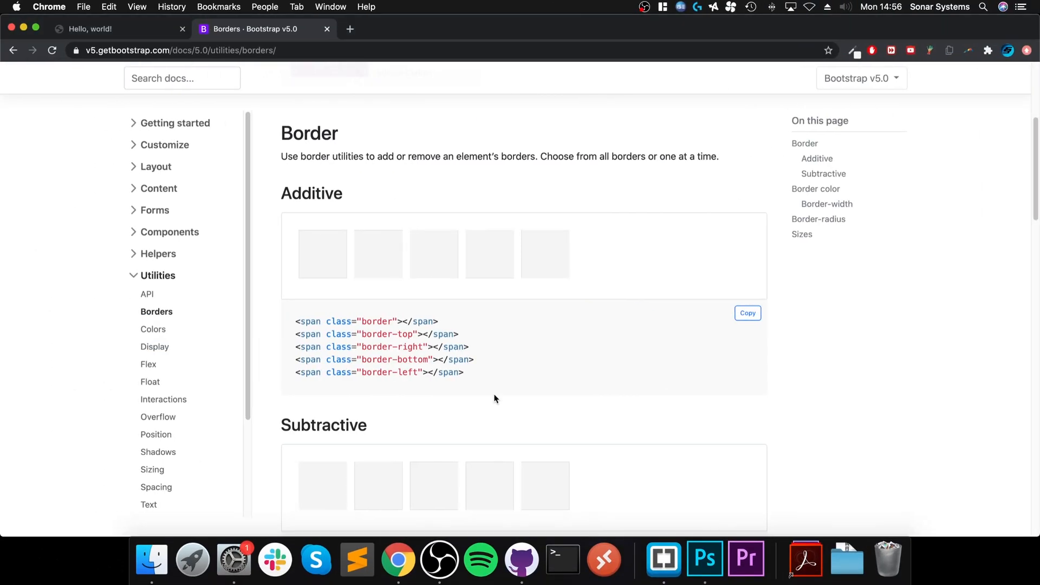
pyautogui.click(118, 28)
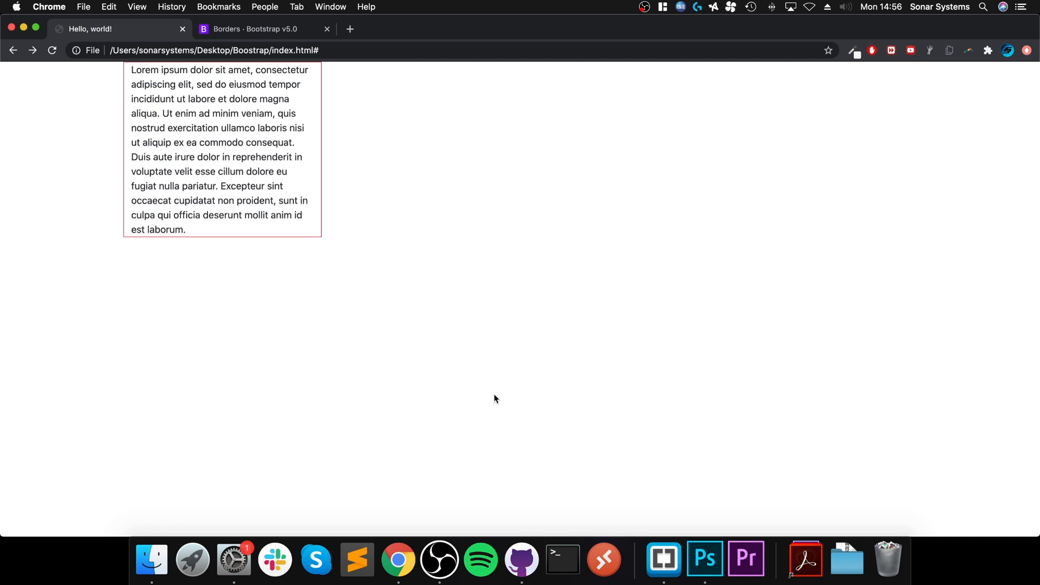